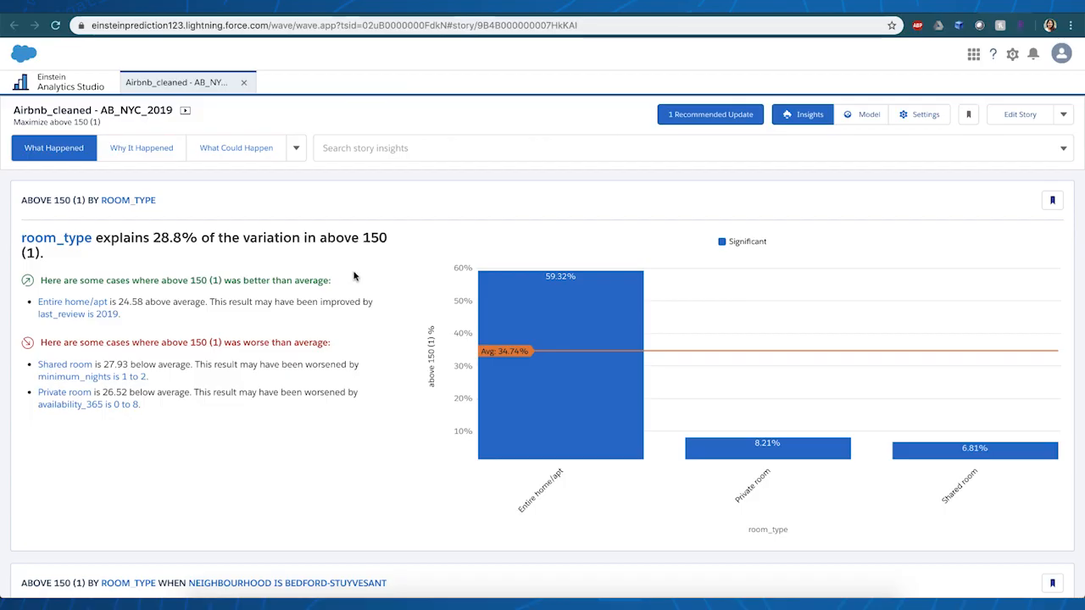
mouse_move(236, 147)
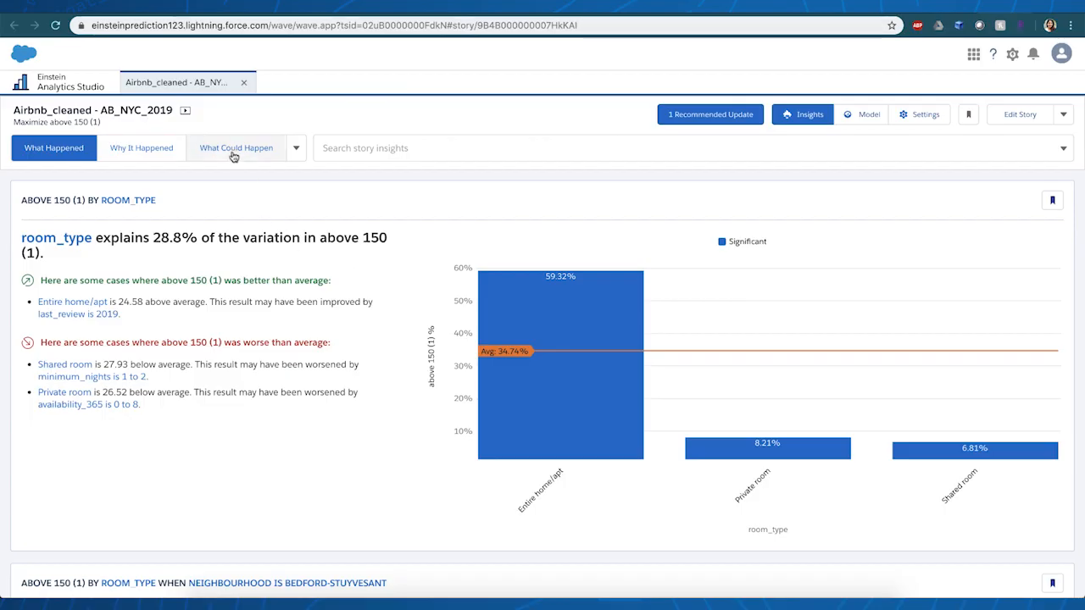
- Predict on the What Could Happen tab for Harlem listings with minimum_nights 1 to 2
click(236, 148)
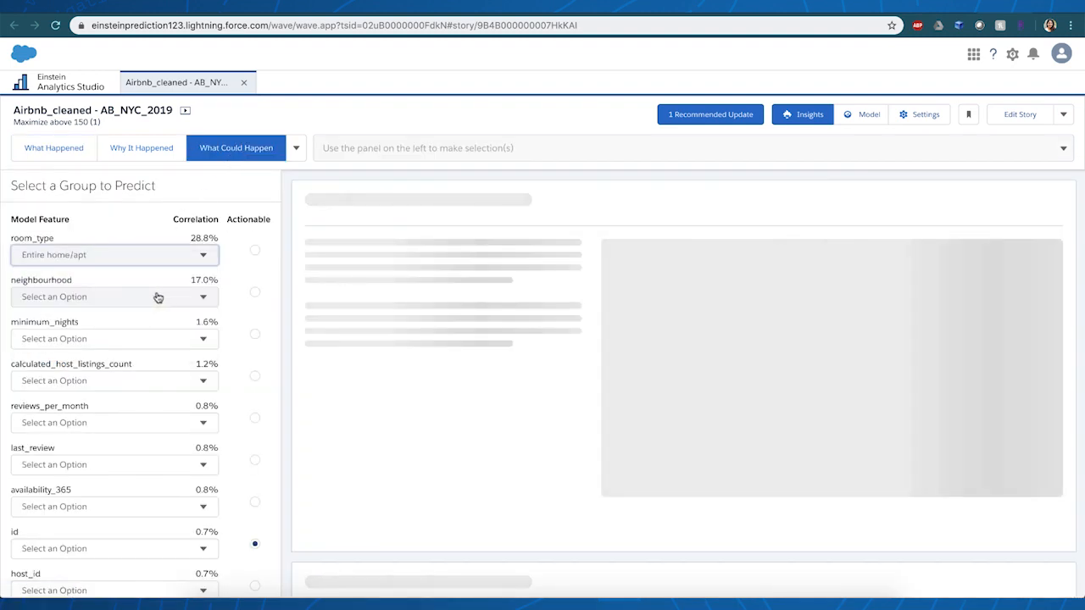
click(113, 296)
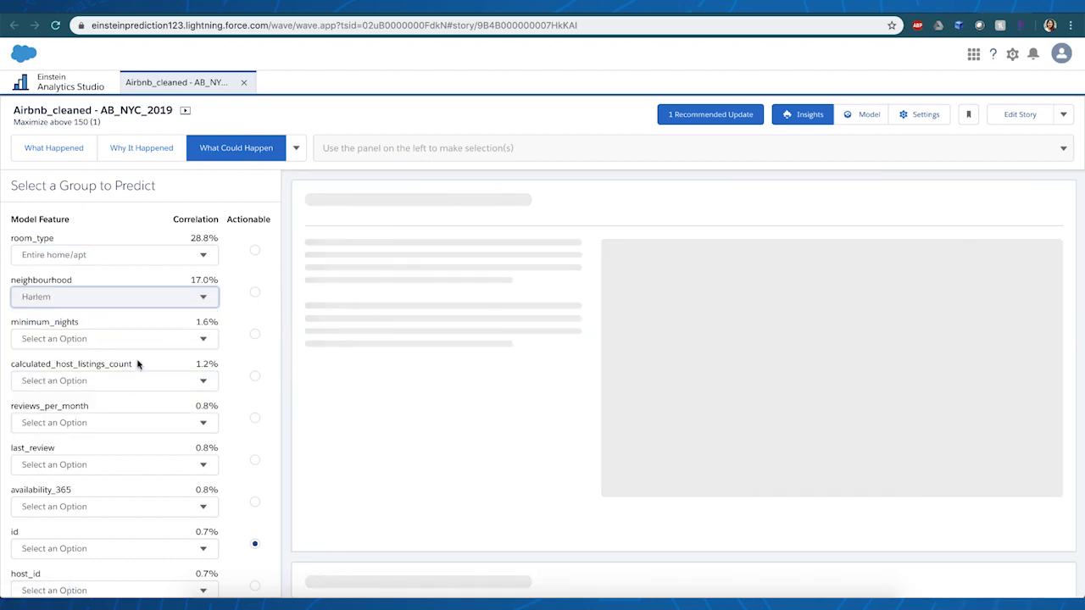
click(114, 338)
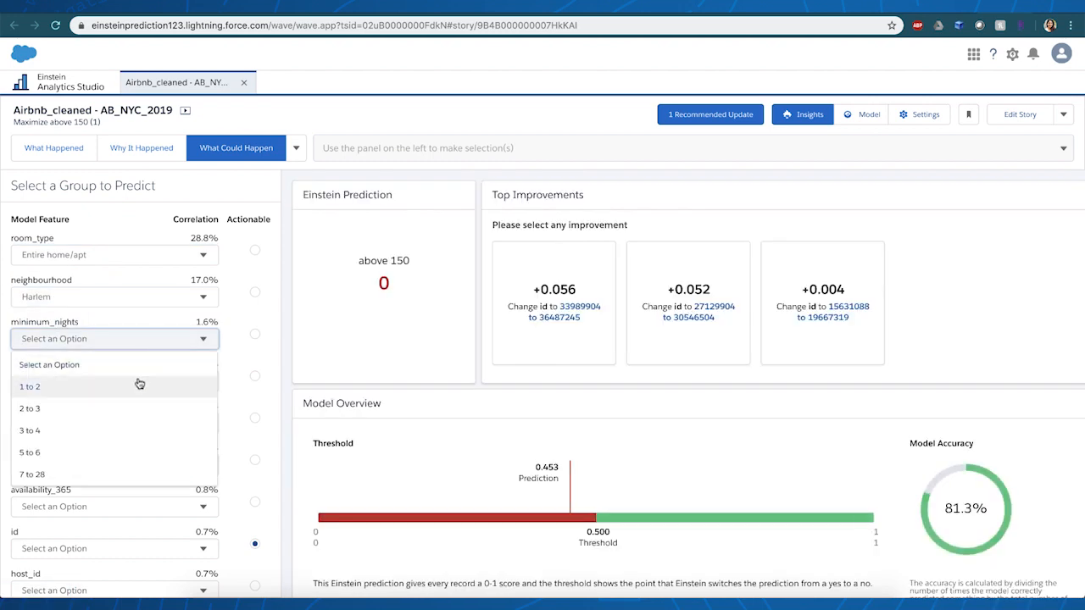
click(30, 387)
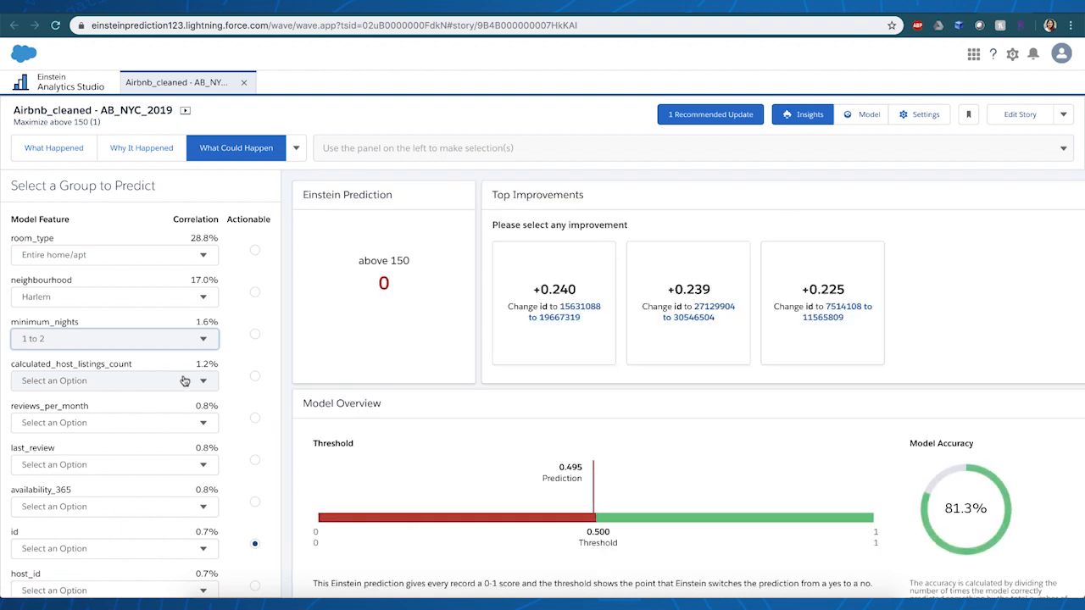
mouse_move(260, 378)
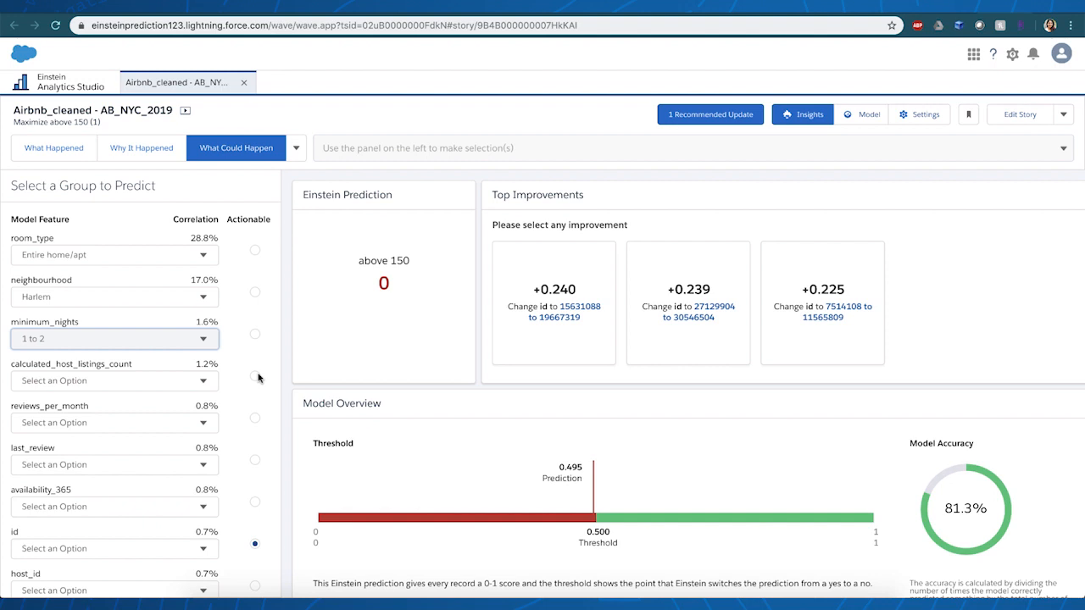
- Mark minimum_nights actionable and apply the +0.037 improvement to 2 to 3 nights
click(254, 333)
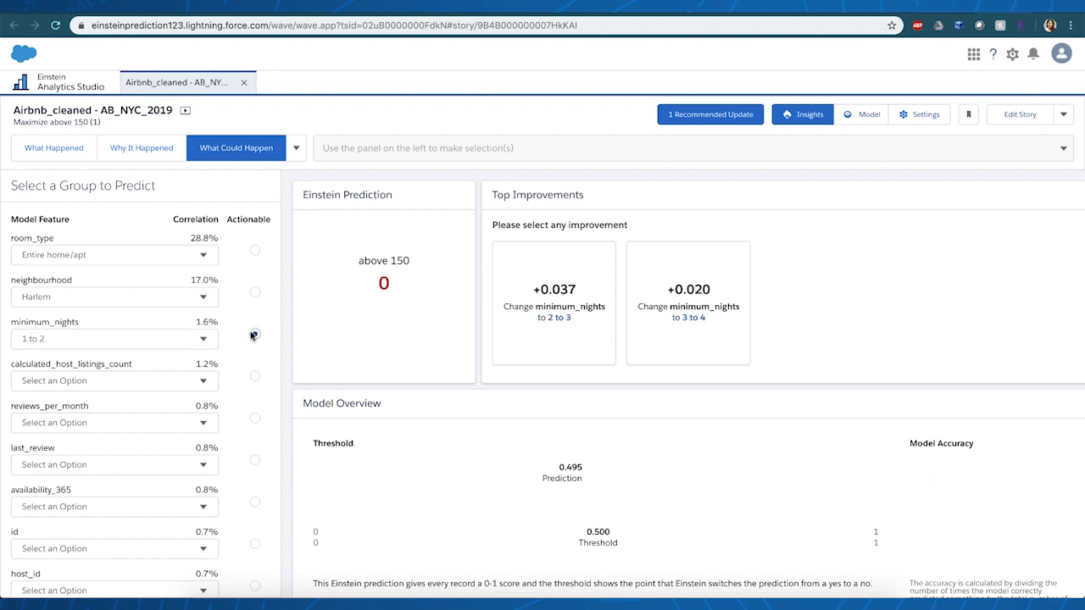
click(254, 333)
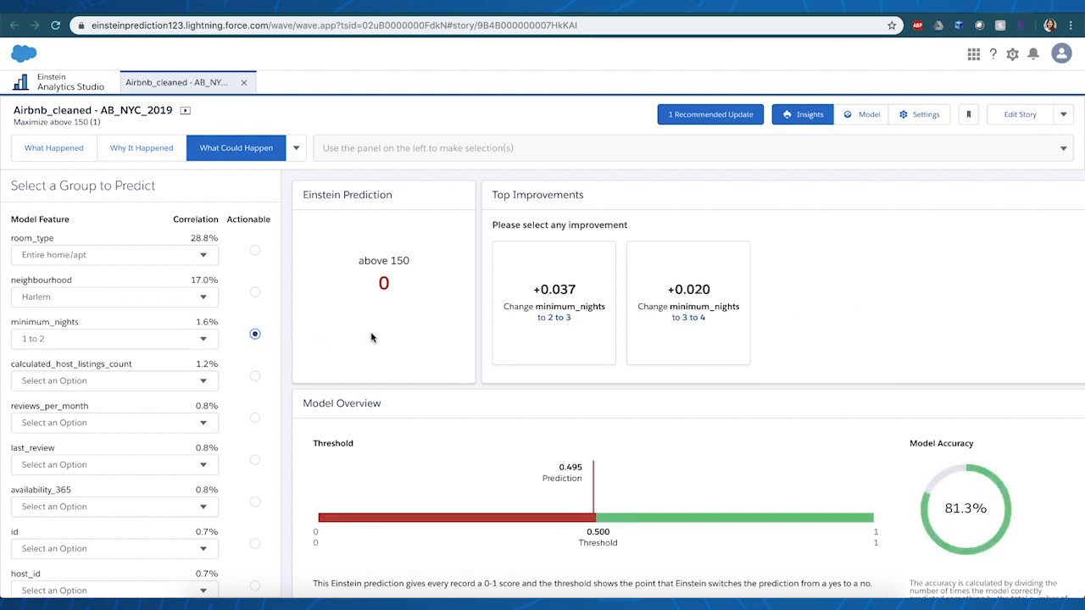
click(553, 303)
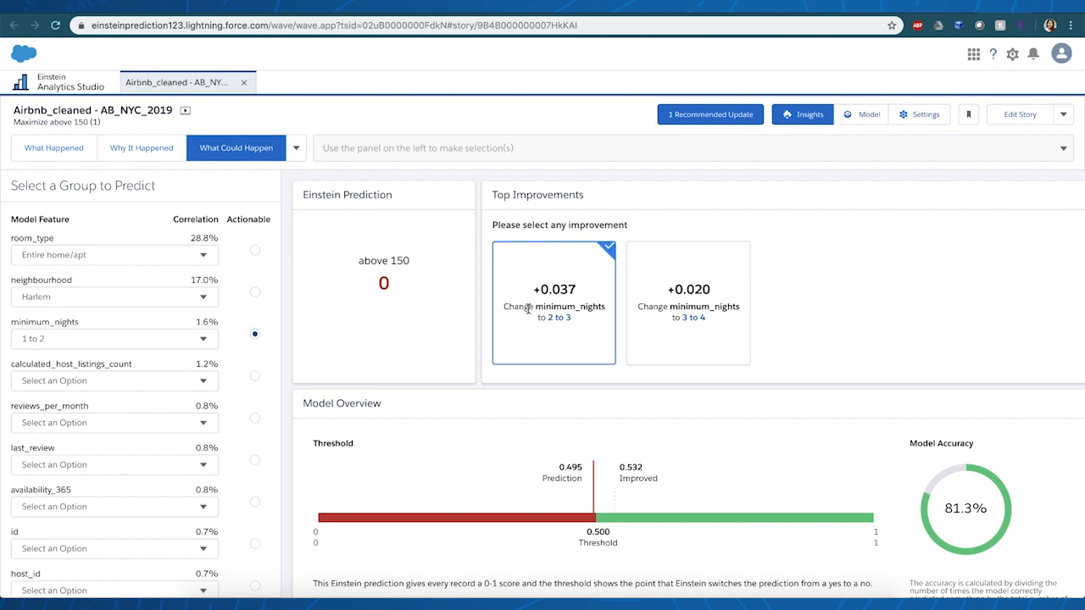